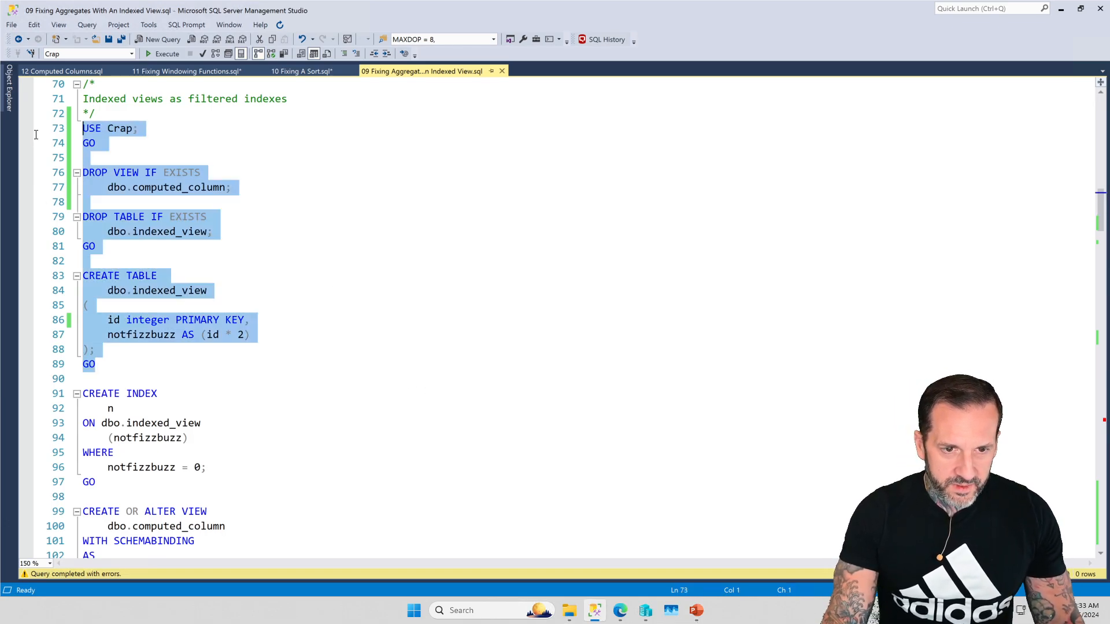
# - Run the drop batches, then create dbo.indexed_view with id primary key and computed notfizzbuzz
pyautogui.click(167, 53)
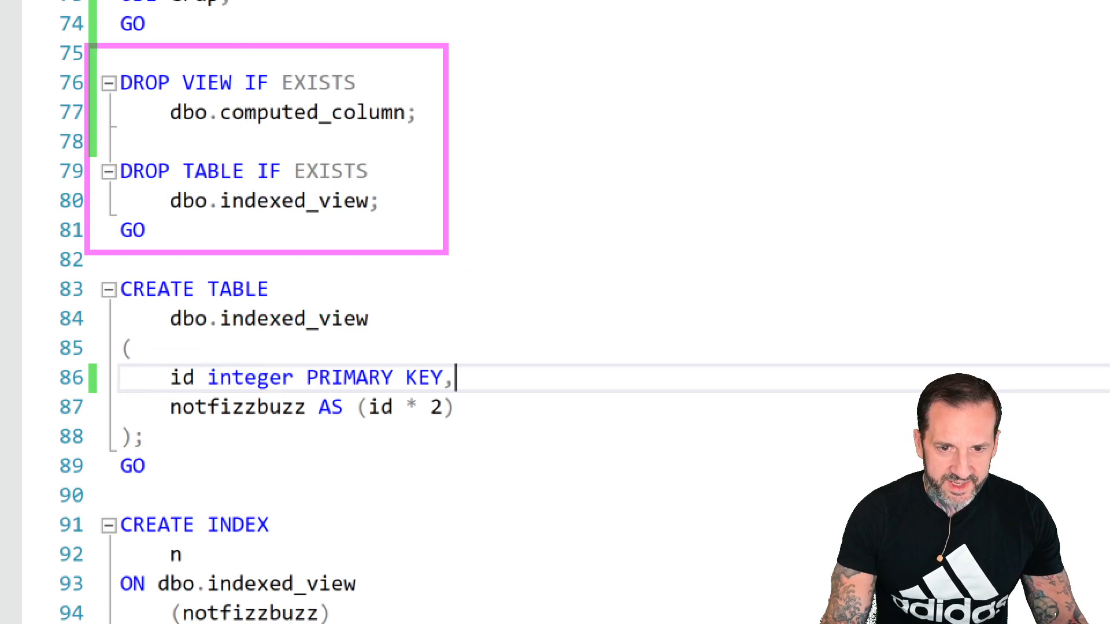
pyautogui.moveTo(371, 352)
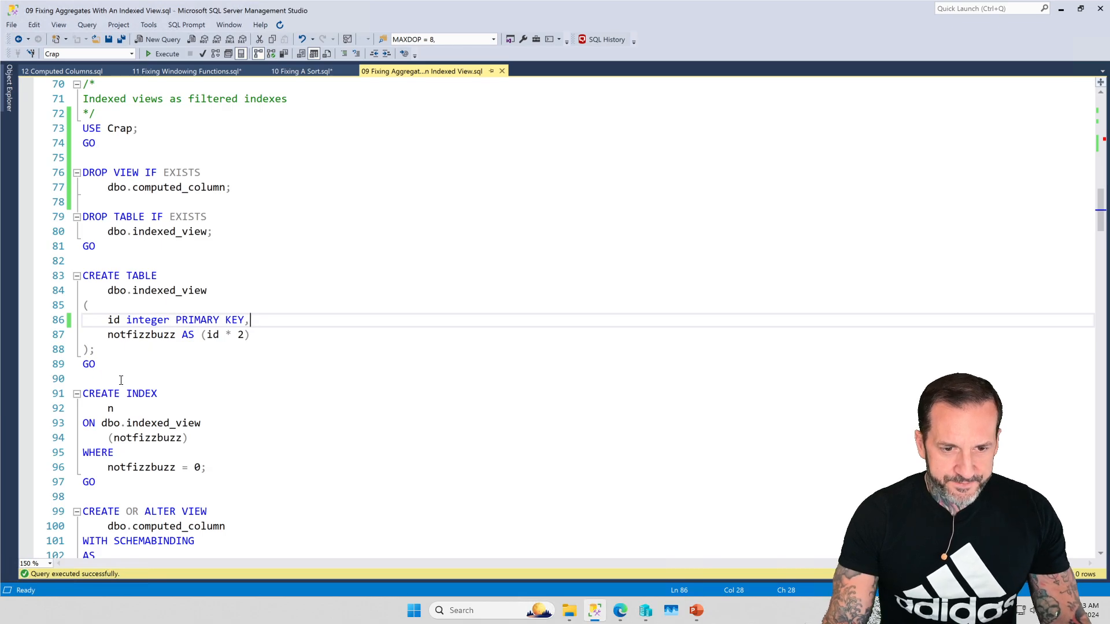
pyautogui.click(167, 53)
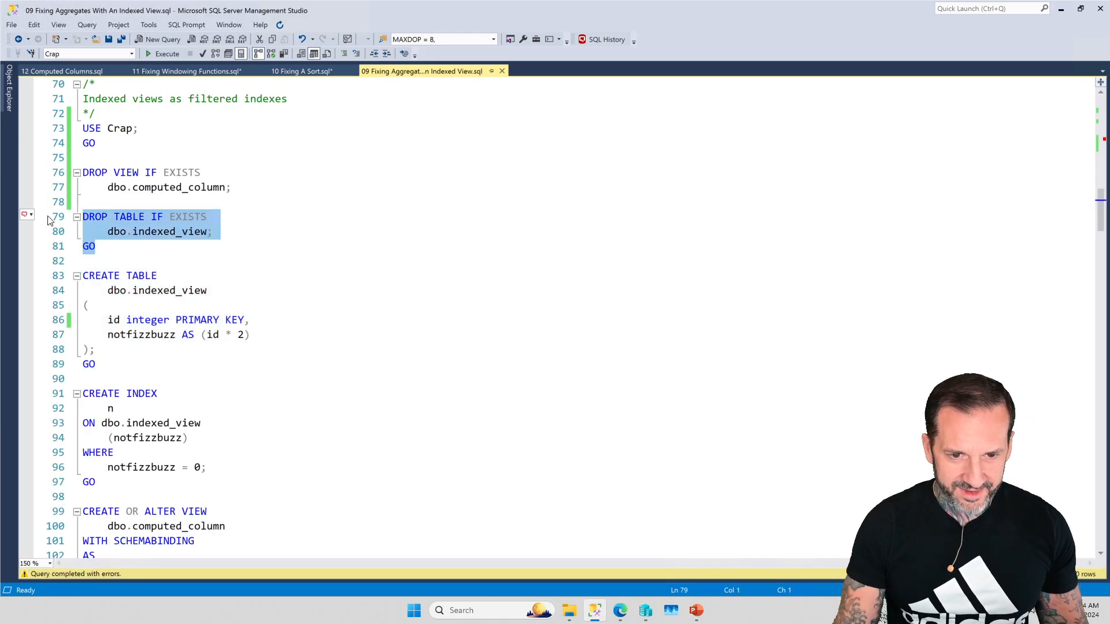
pyautogui.click(167, 53)
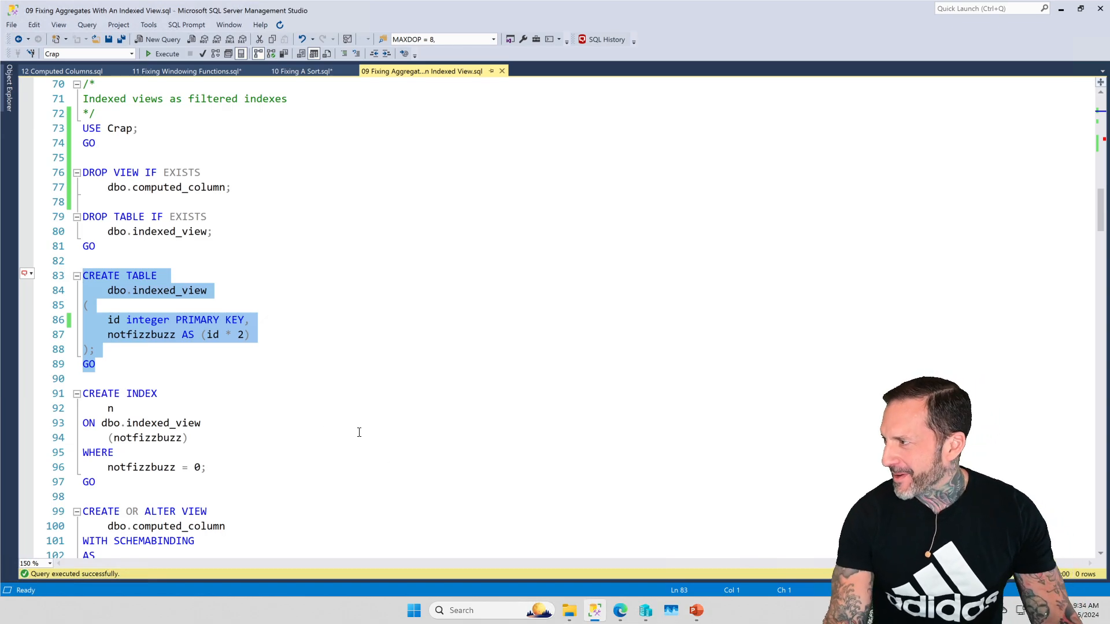
pyautogui.click(95, 364)
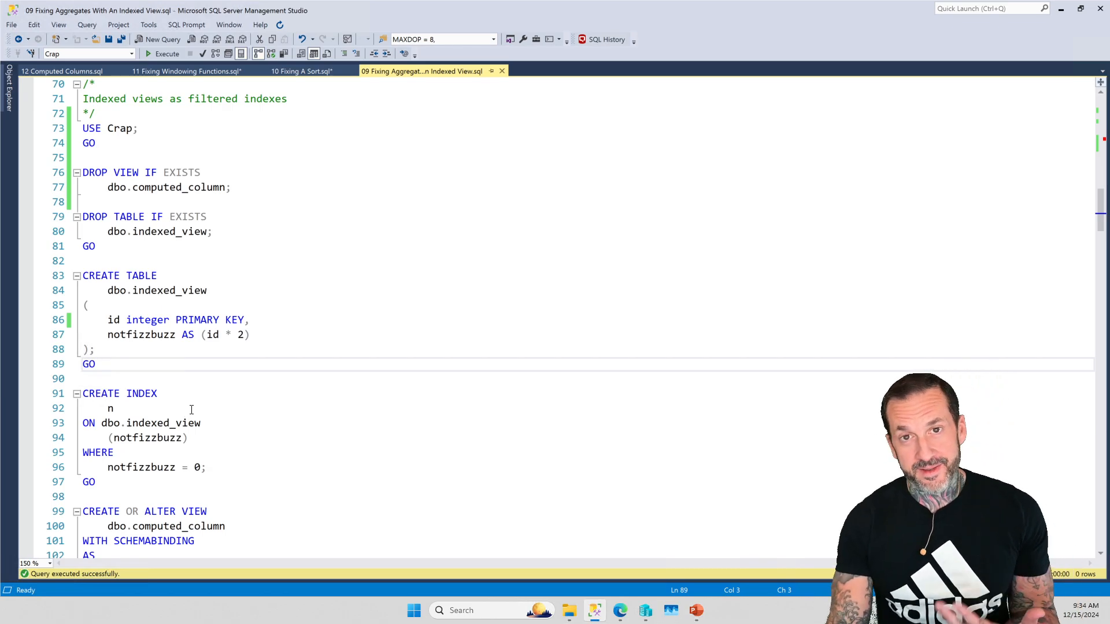
pyautogui.scroll(-3)
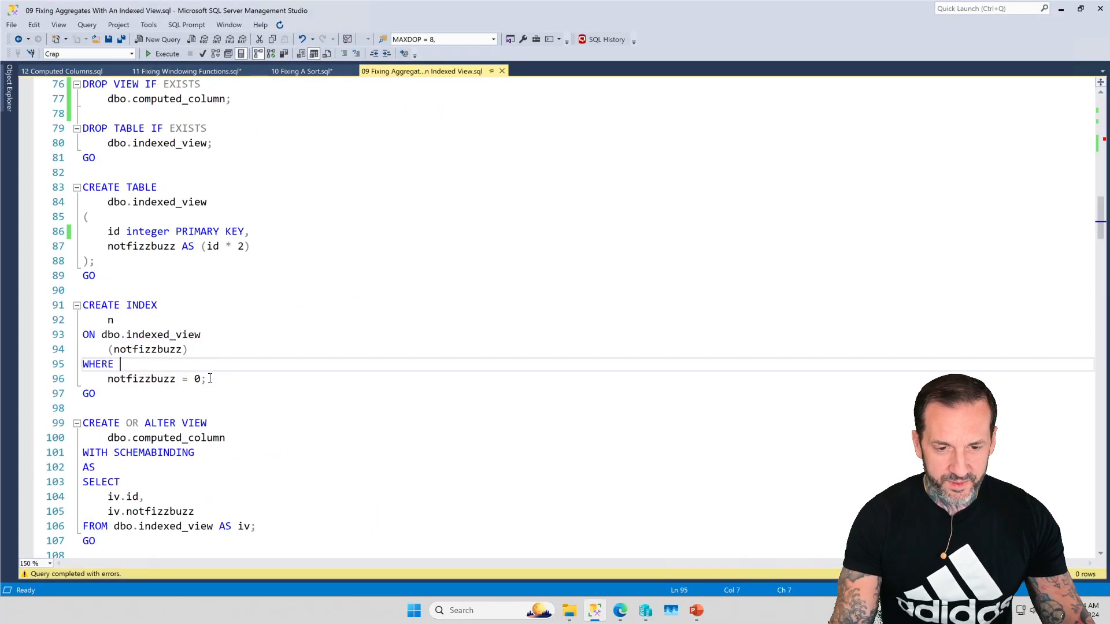
pyautogui.click(167, 54)
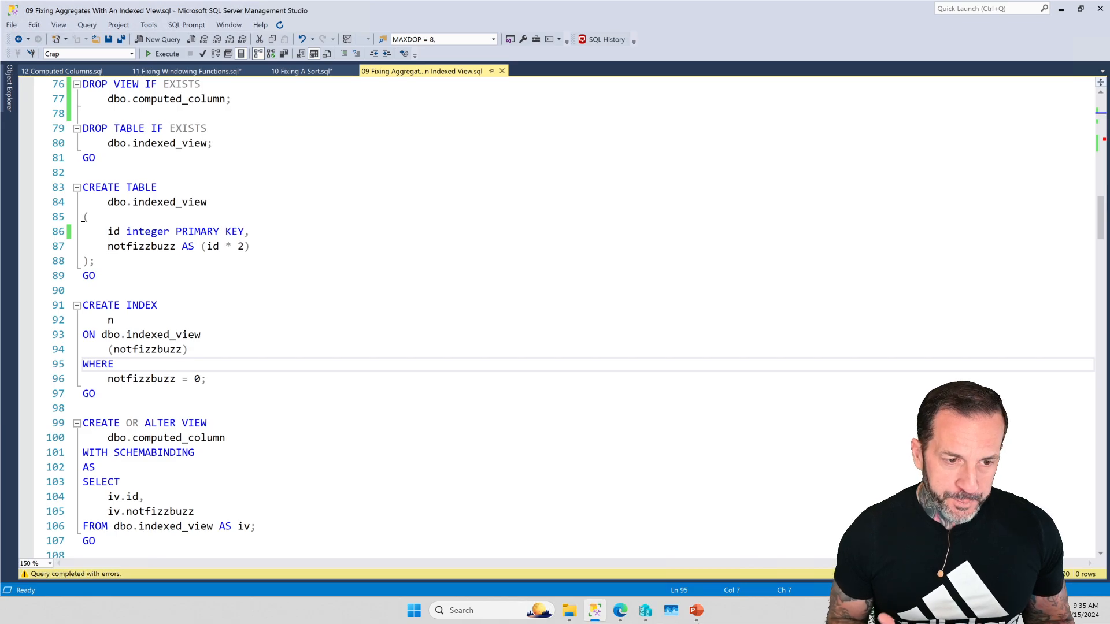
# - Run CREATE UNIQUE CLUSTERED INDEX c on dbo.computed_column and get errors
pyautogui.scroll(-3)
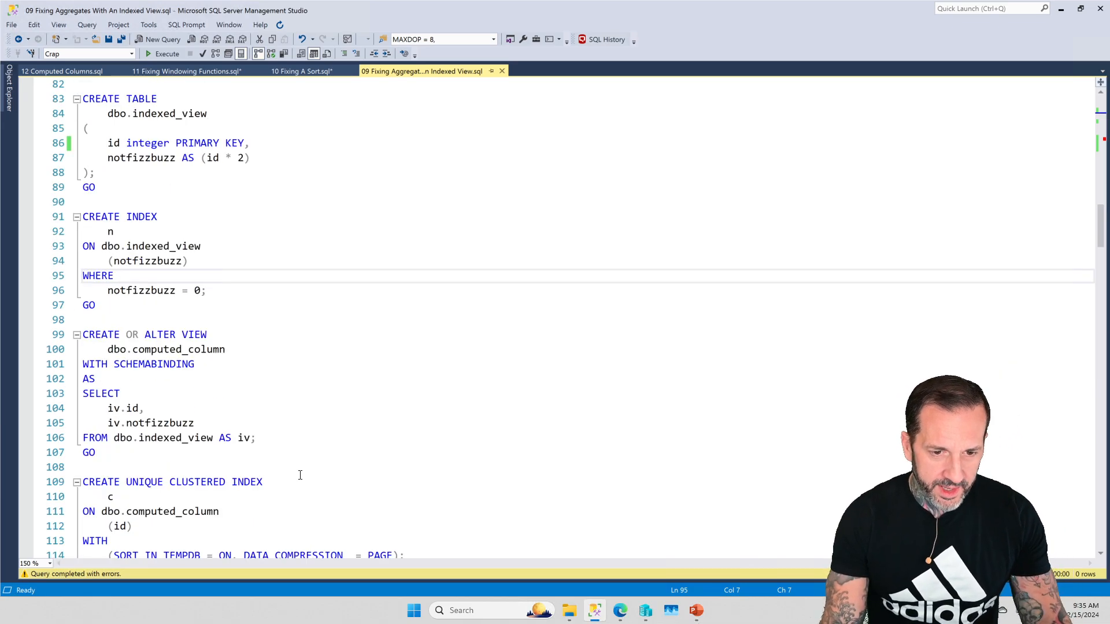
pyautogui.scroll(-3)
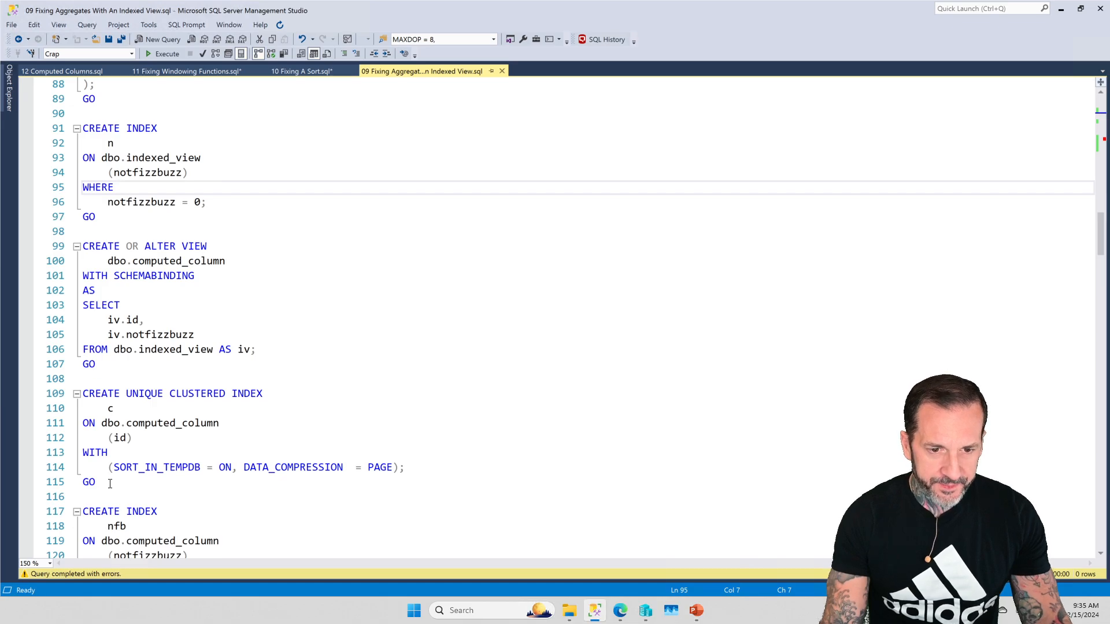
pyautogui.click(167, 53)
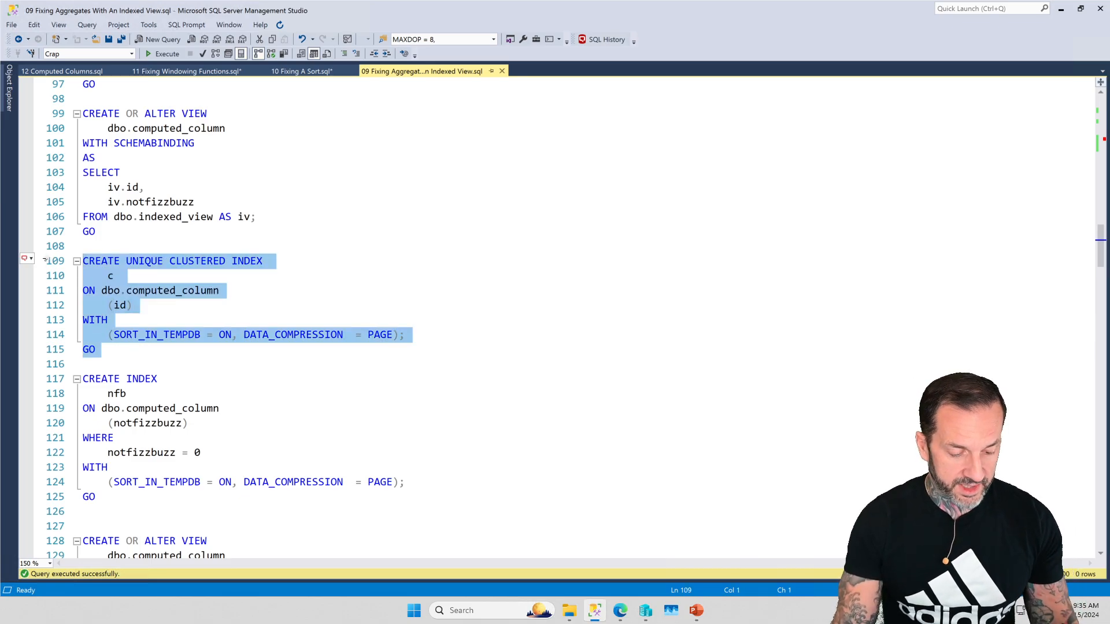
pyautogui.click(163, 54)
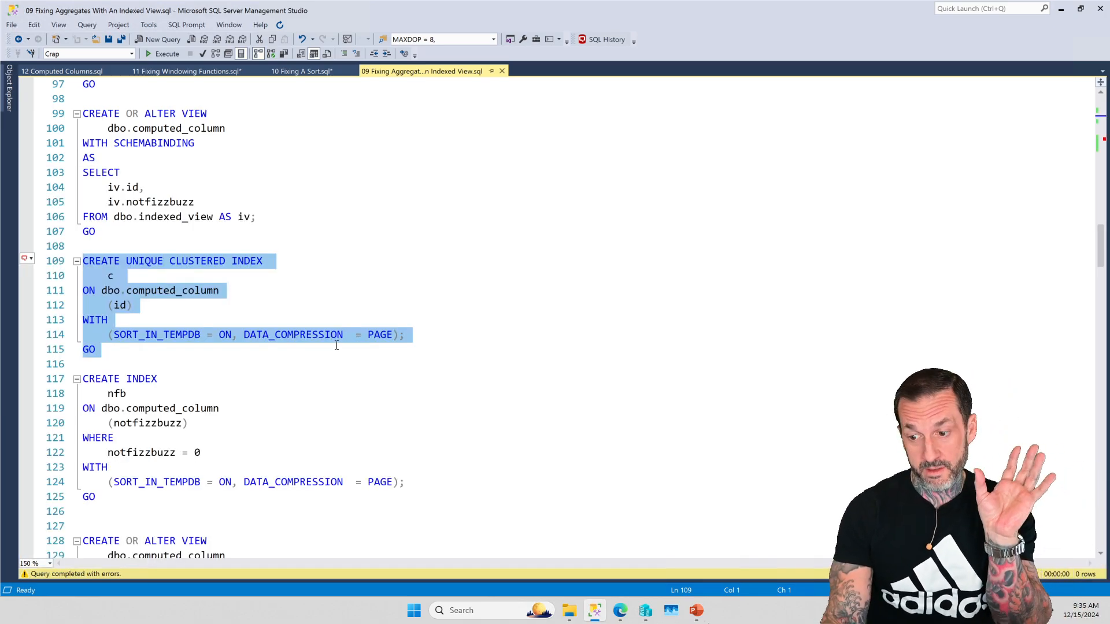
pyautogui.moveTo(255, 395)
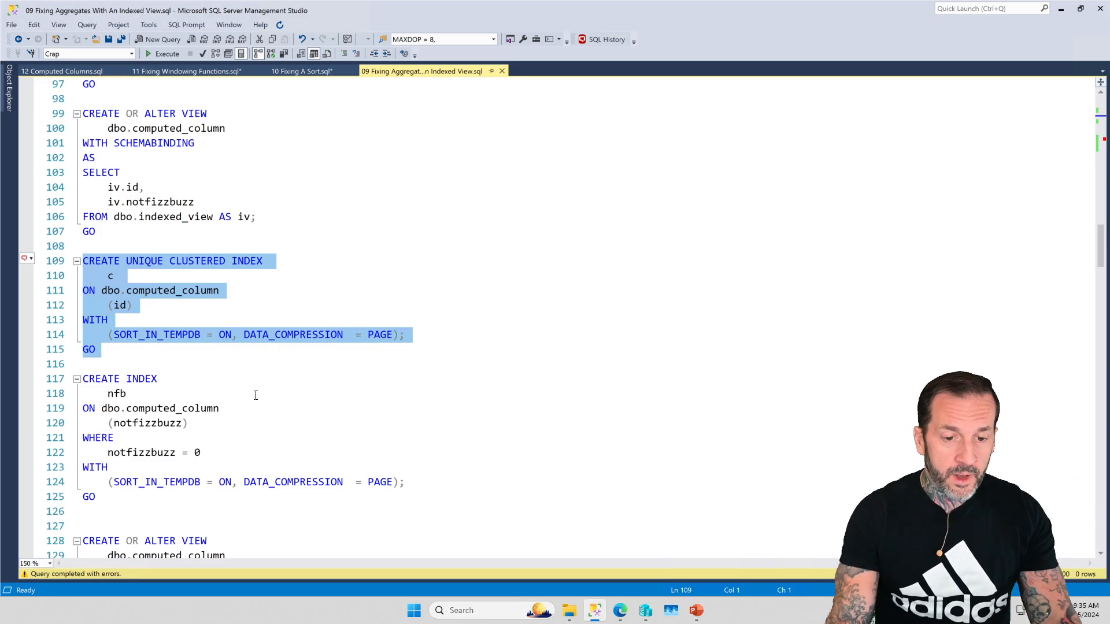
pyautogui.scroll(-3)
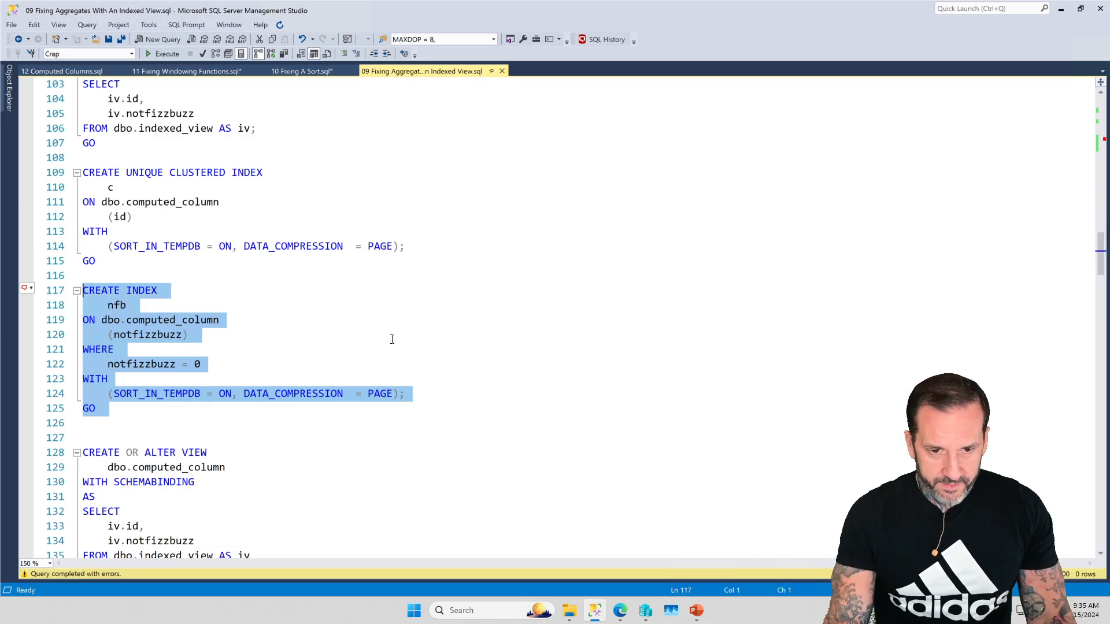
# - Try filtered index nfb WHERE notfizzbuzz = 0 on the view, hitting Msg 10610
pyautogui.click(166, 54)
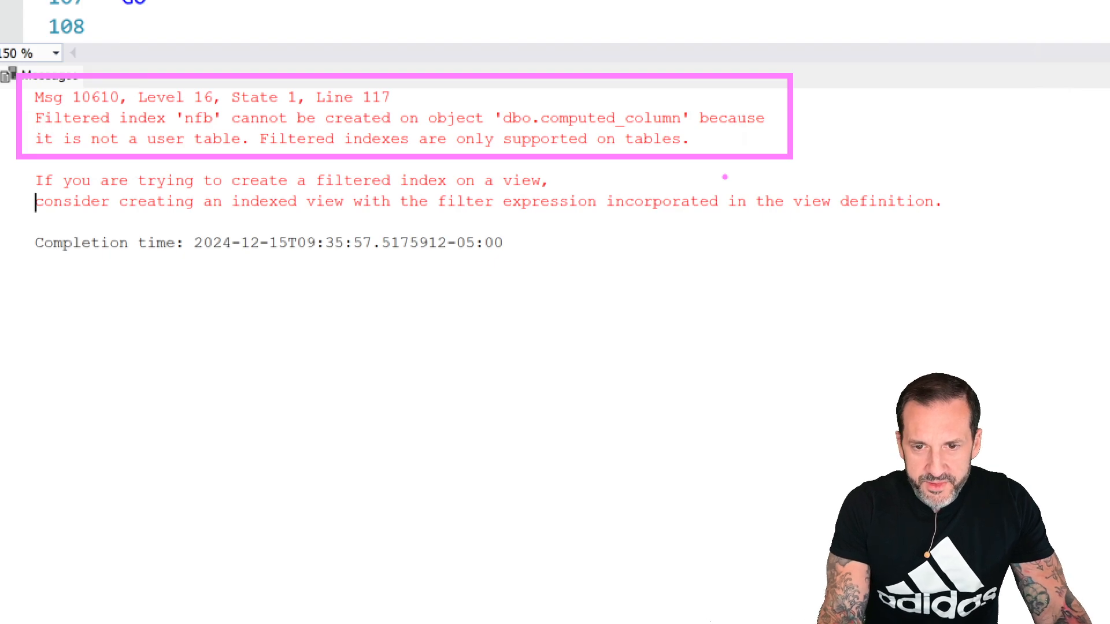
pyautogui.moveTo(666, 204)
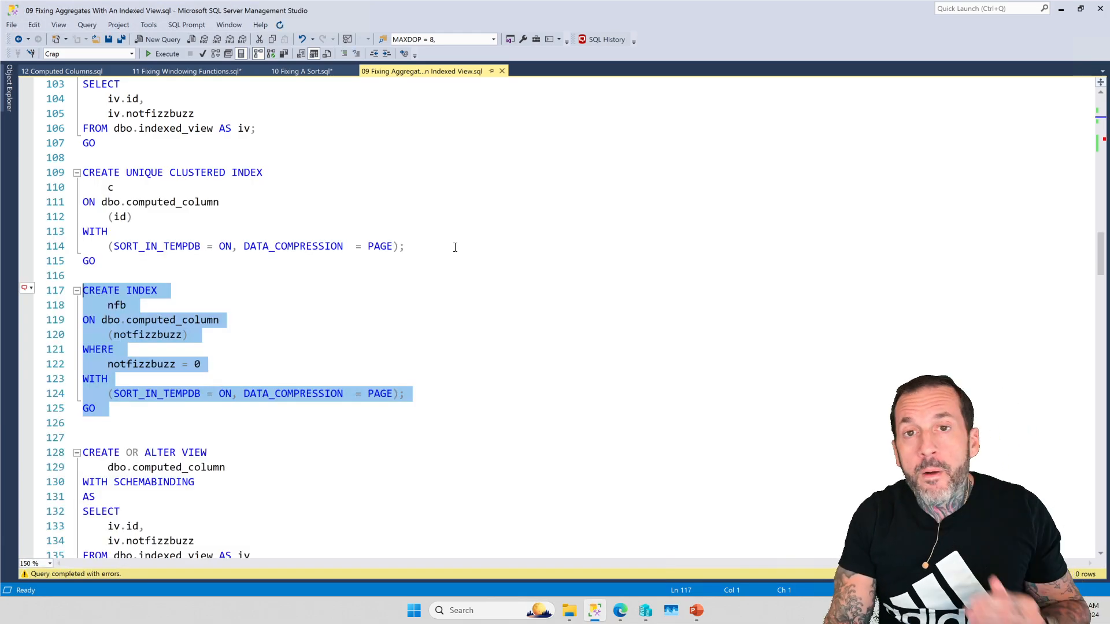
# - Alter dbo.computed_column to filter iv.notfizzbuzz = 0, then build unique clustered index c
pyautogui.scroll(-3)
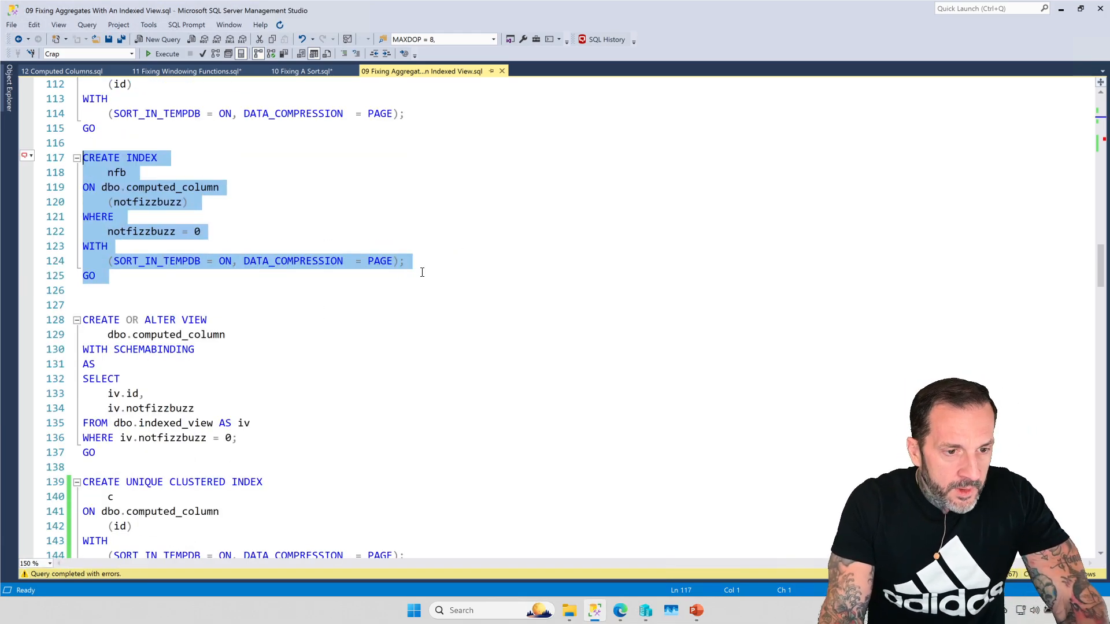
pyautogui.scroll(-3)
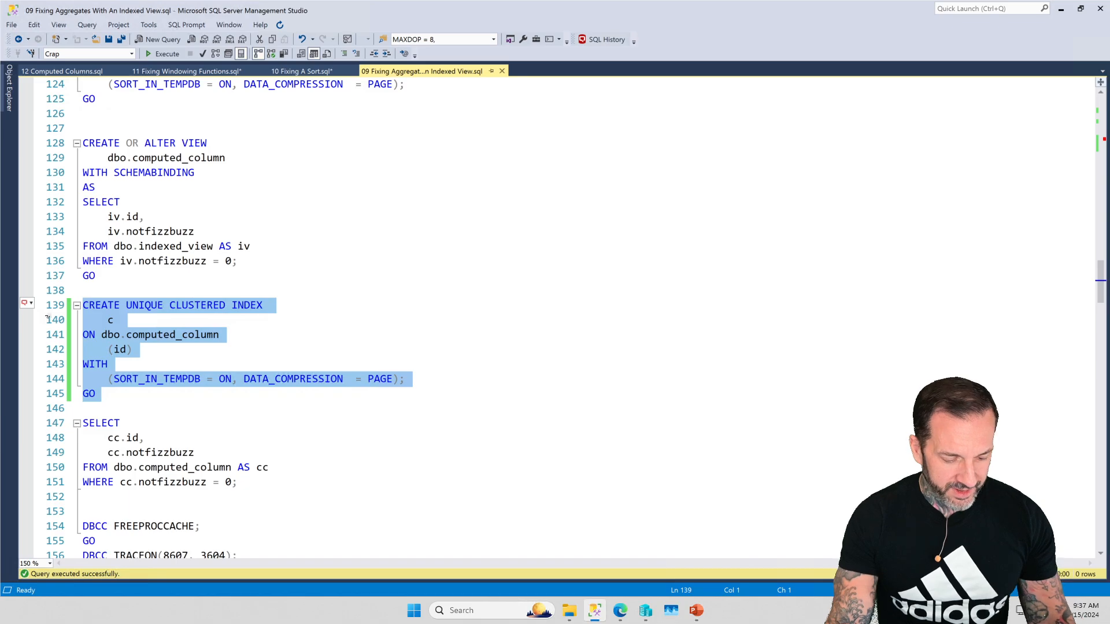
pyautogui.moveTo(321, 387)
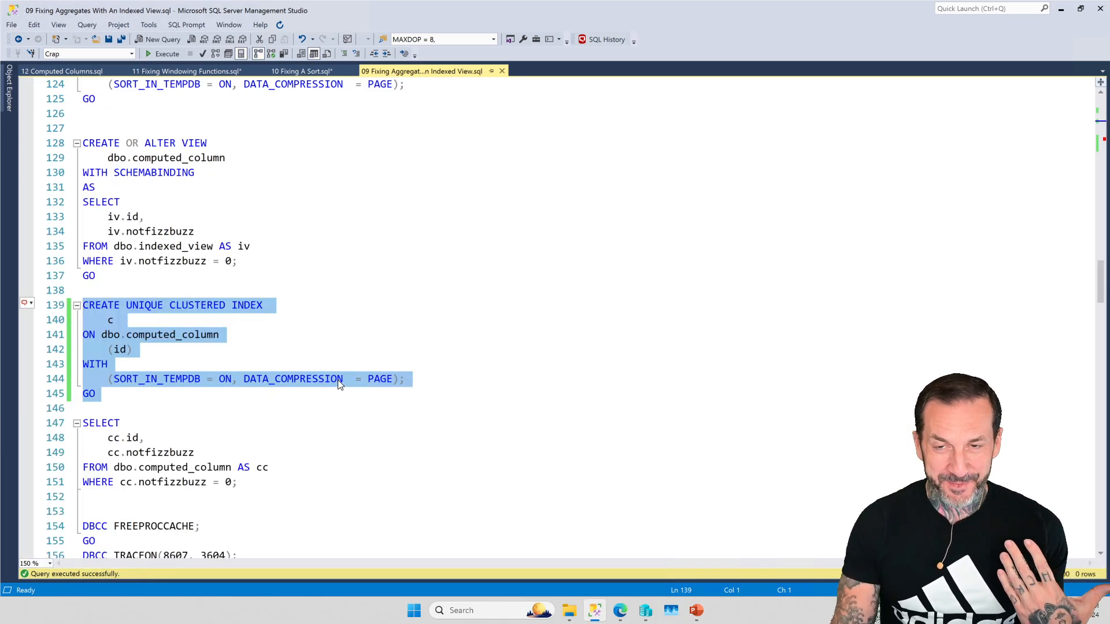
pyautogui.scroll(-3)
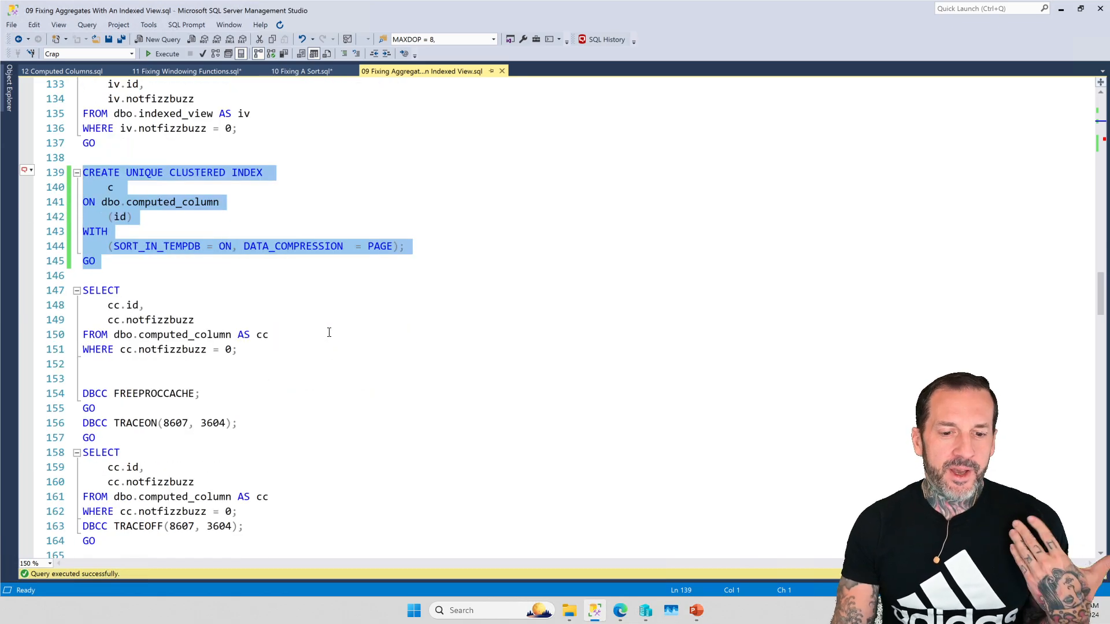
# - Run SELECT cc.id, cc.notfizzbuzz WHERE notfizzbuzz = 0 and review its clustered index scan plan
pyautogui.scroll(-3)
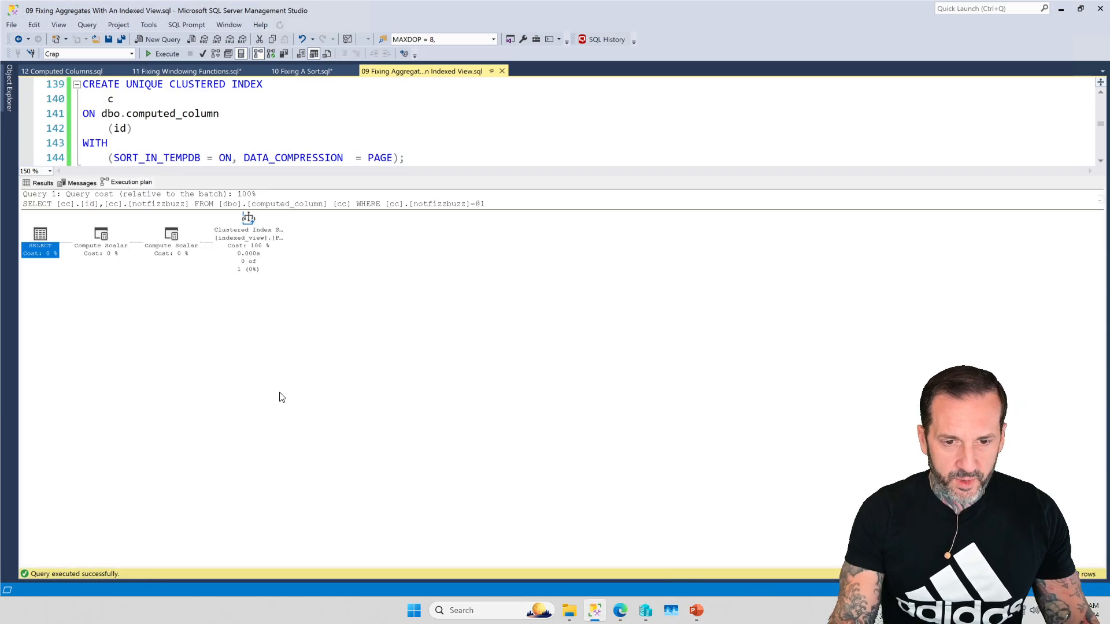
pyautogui.moveTo(266, 333)
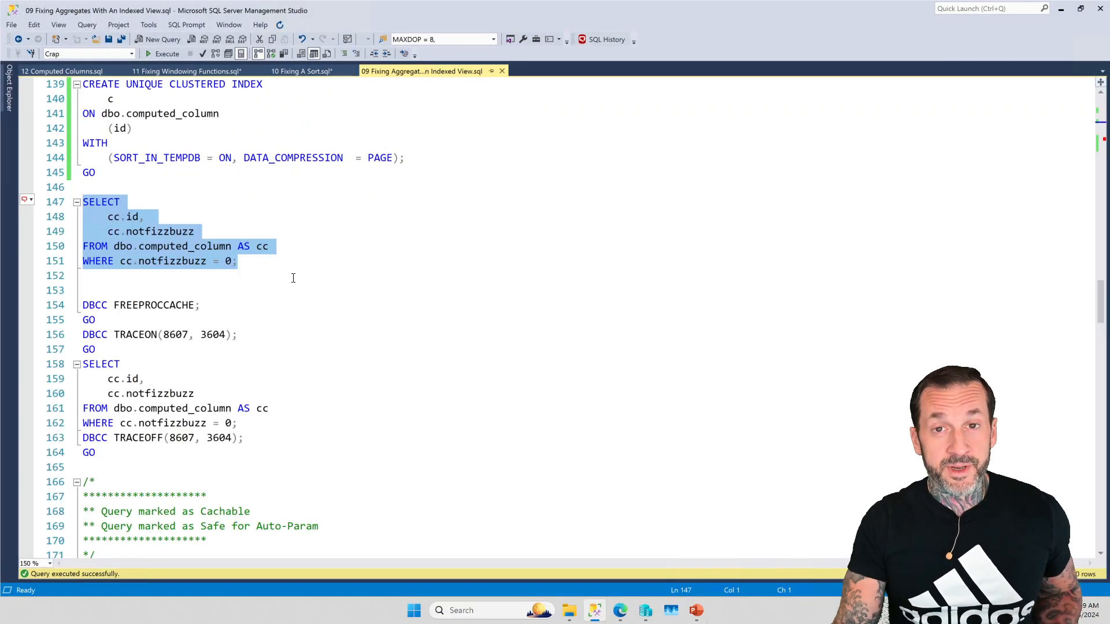
pyautogui.moveTo(349, 293)
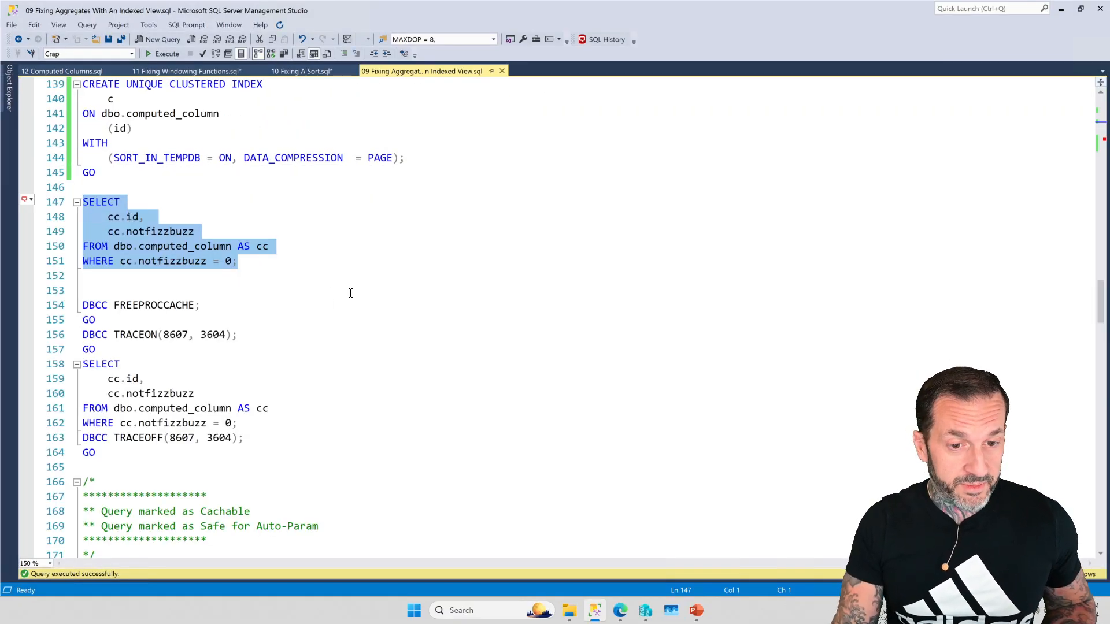
pyautogui.moveTo(294, 259)
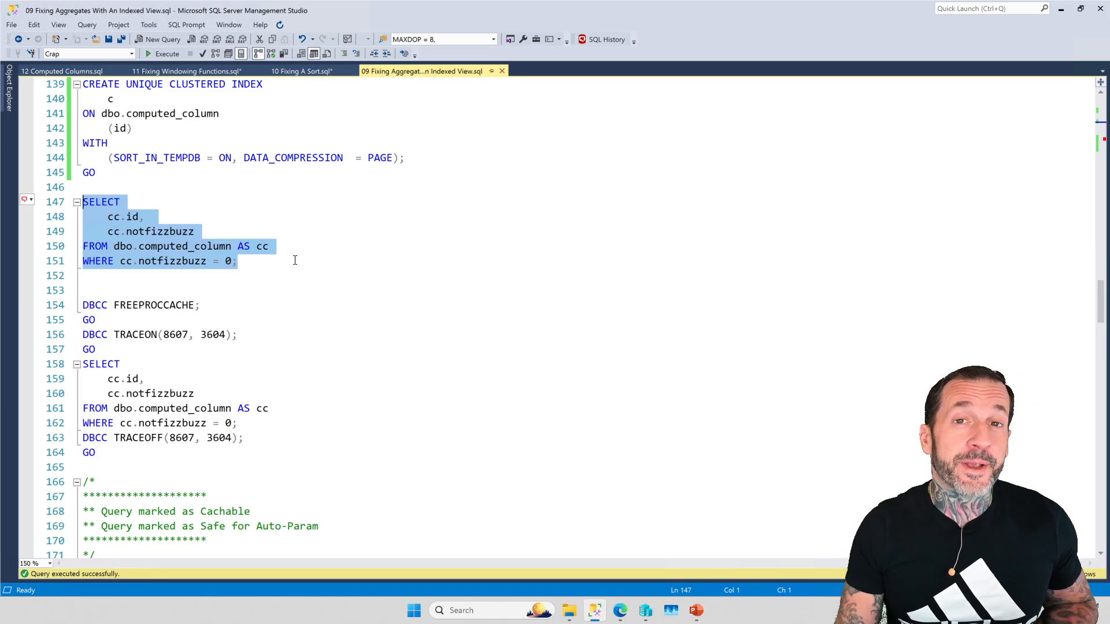
pyautogui.moveTo(325, 343)
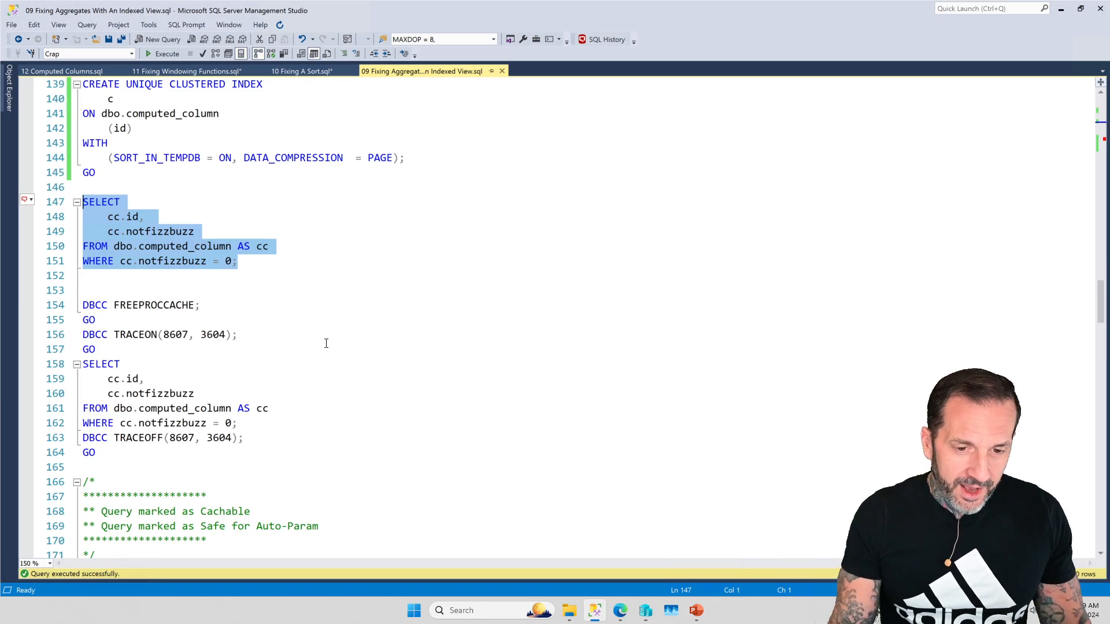
# - Select the batch from DBCC FREEPROCCACHE (line 154) to GO (line 164)
pyautogui.scroll(-3)
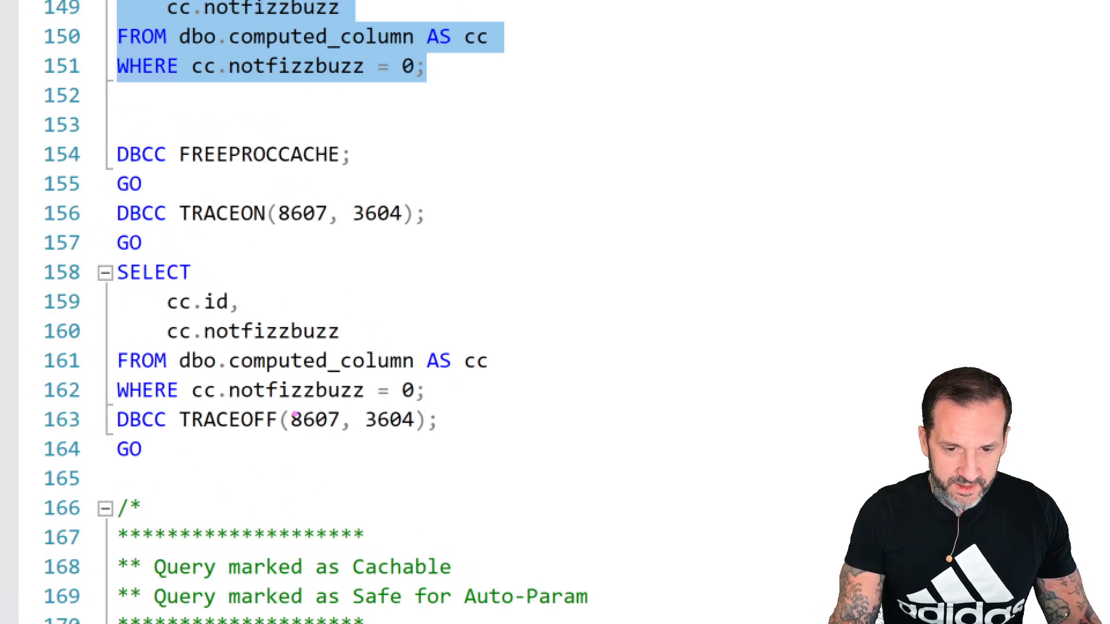
pyautogui.doubleClick(311, 419)
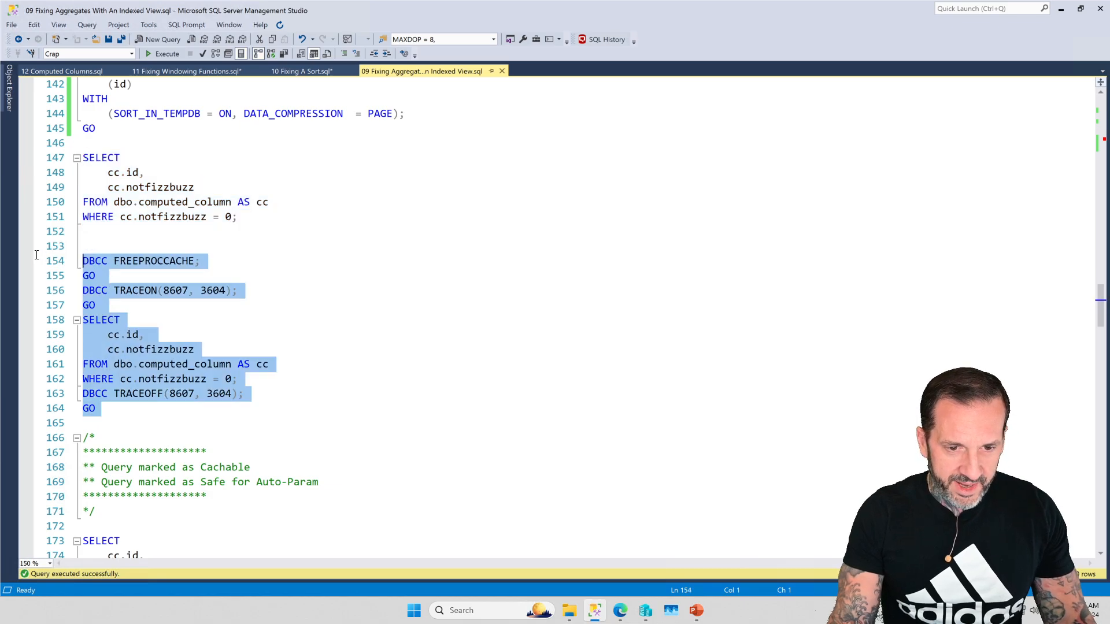
# - Run the TRACEON(8607, 3604) batch and read its output tree reading dbo.indexed_view
pyautogui.click(168, 54)
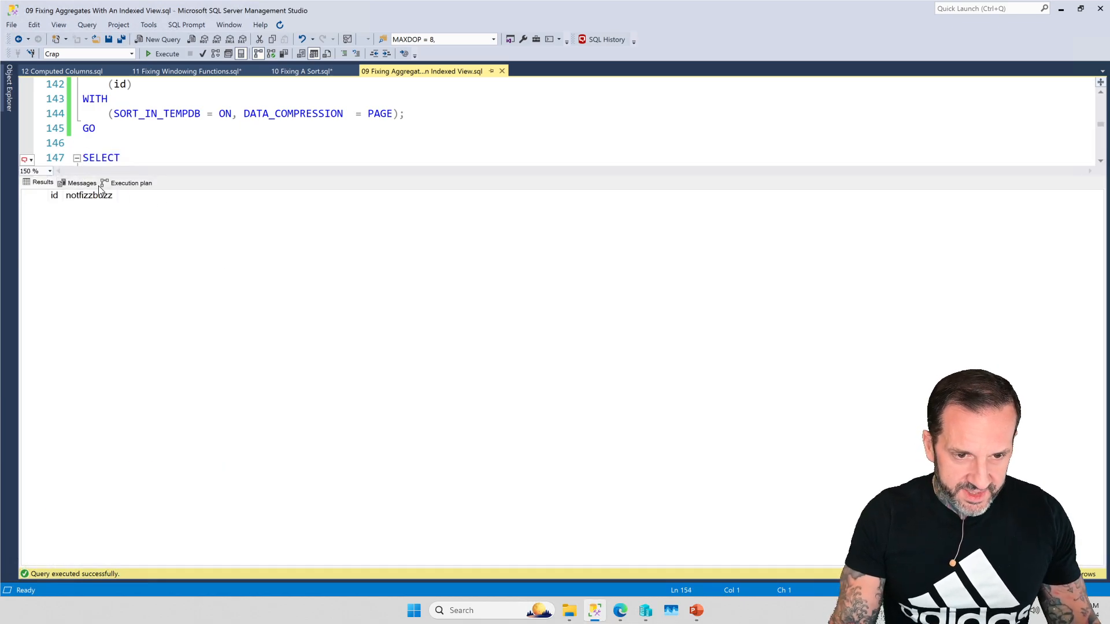
pyautogui.click(83, 182)
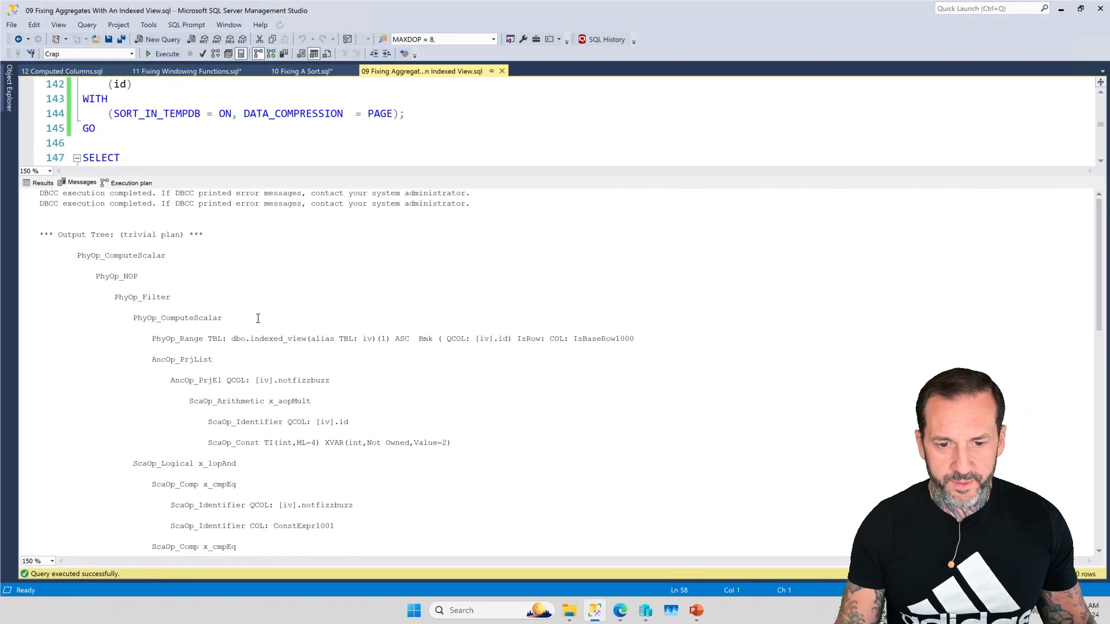
pyautogui.scroll(-3)
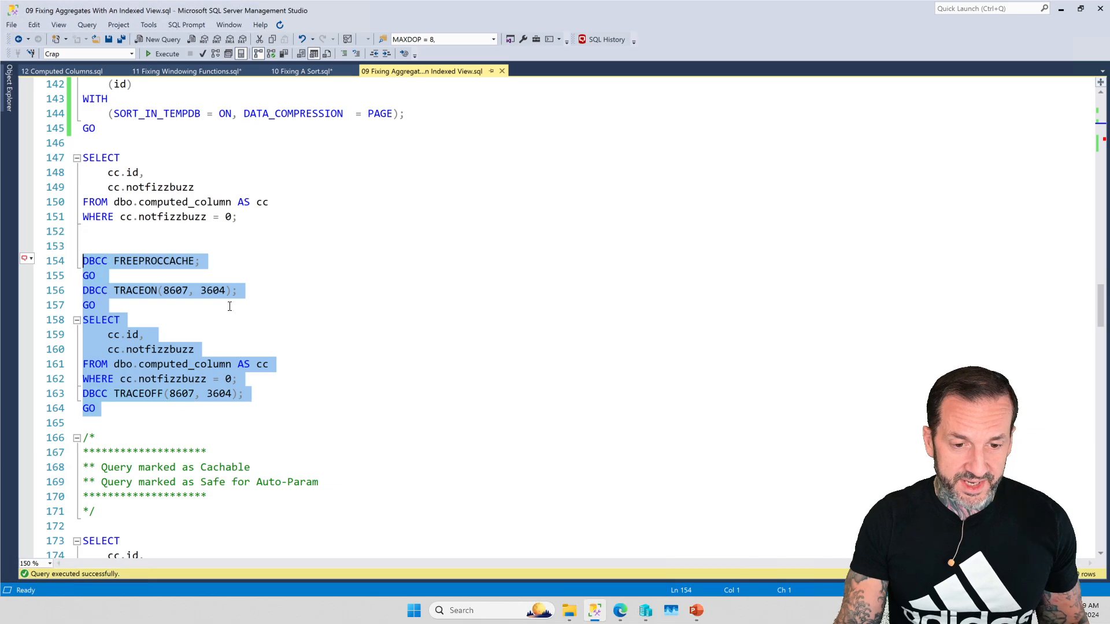
pyautogui.moveTo(368, 296)
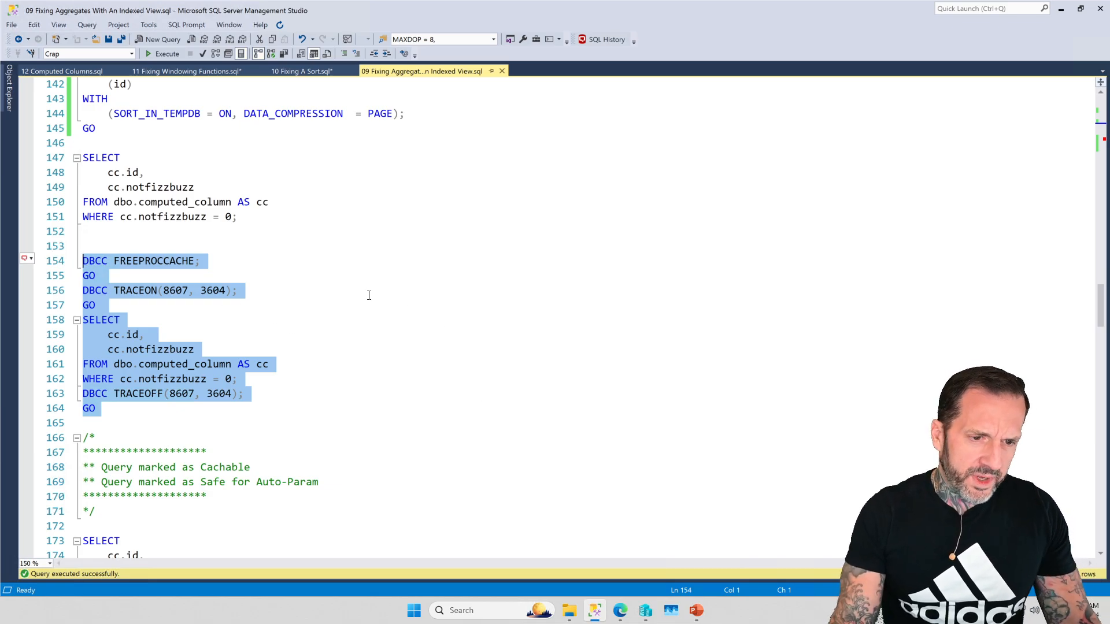
# - Select the NOEXPAND query and the AND 1 = (SELECT 1) query on lines 173–185
pyautogui.scroll(-3)
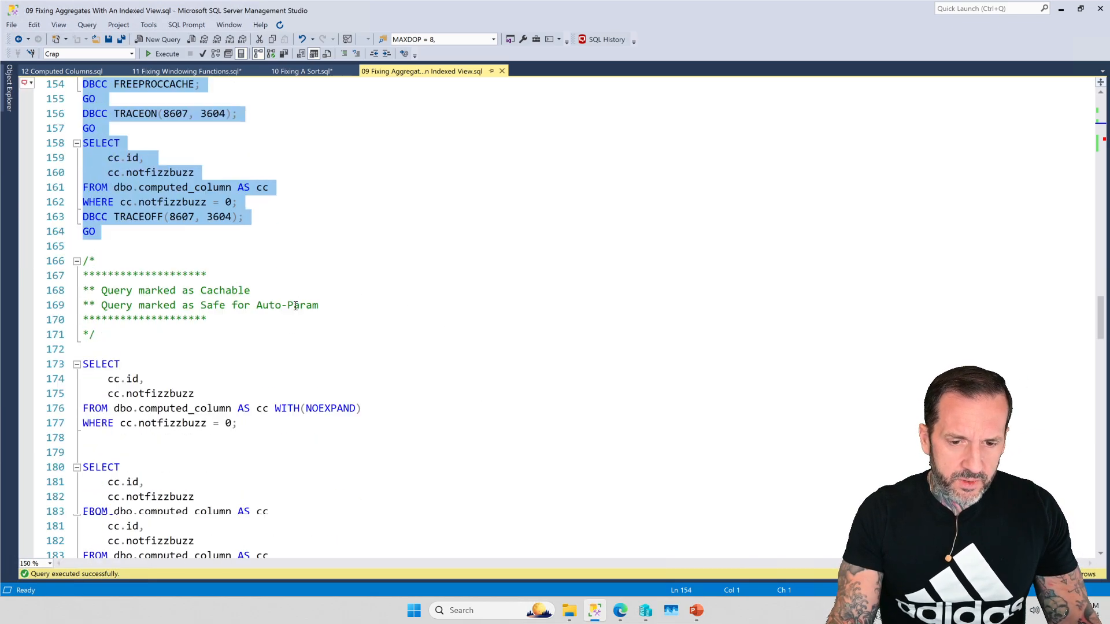
pyautogui.scroll(-3)
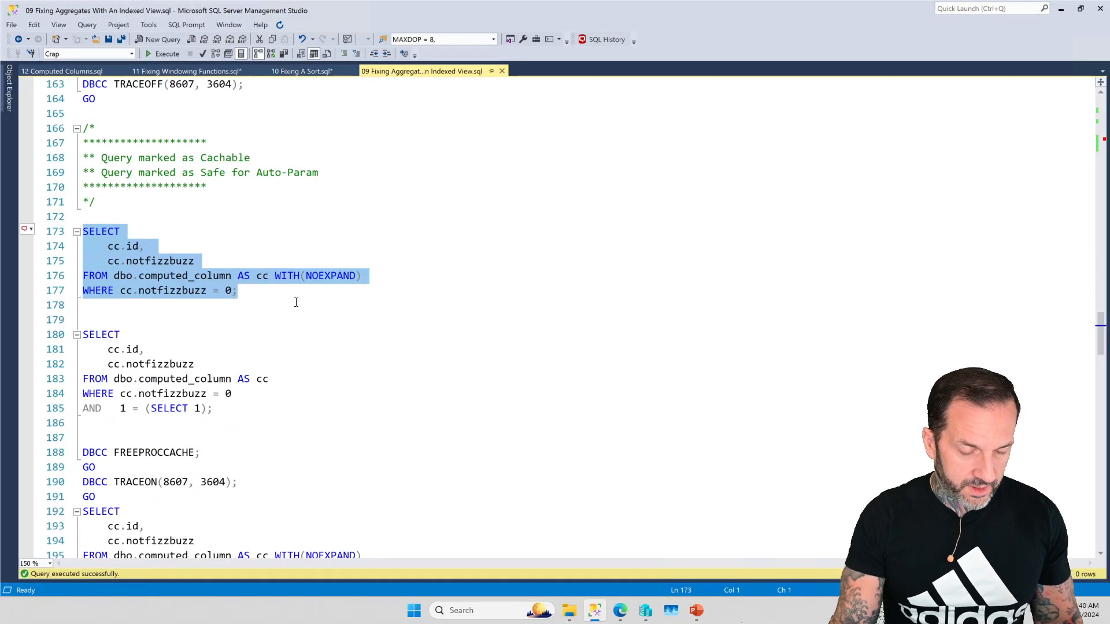
pyautogui.click(167, 54)
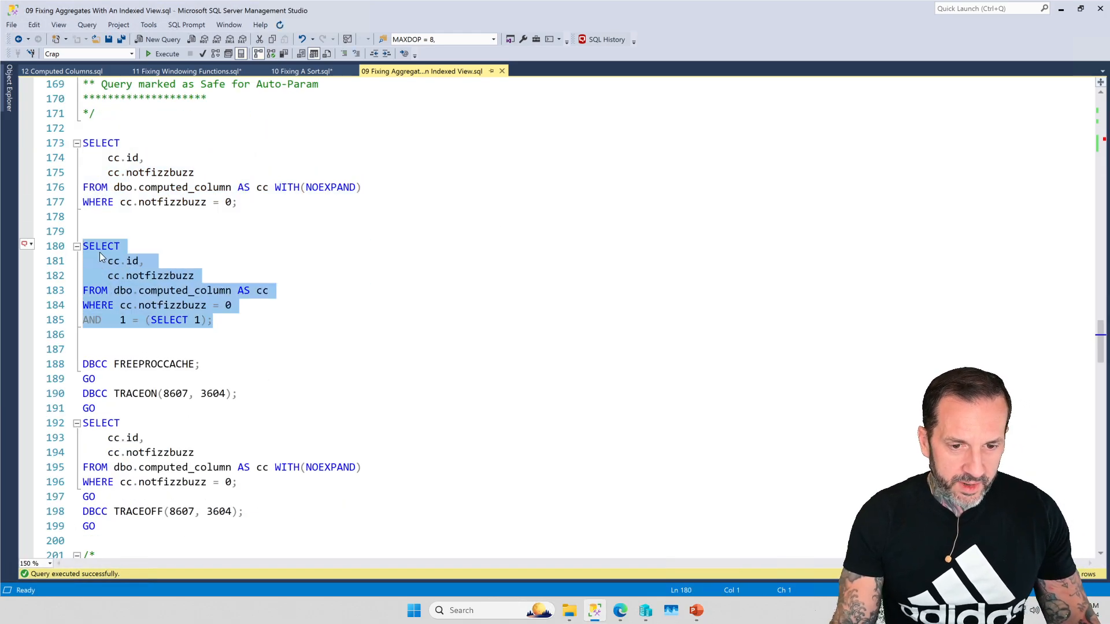
# - Run the NOEXPAND and 1 = (SELECT 1) queries and show their execution plans
pyautogui.click(167, 54)
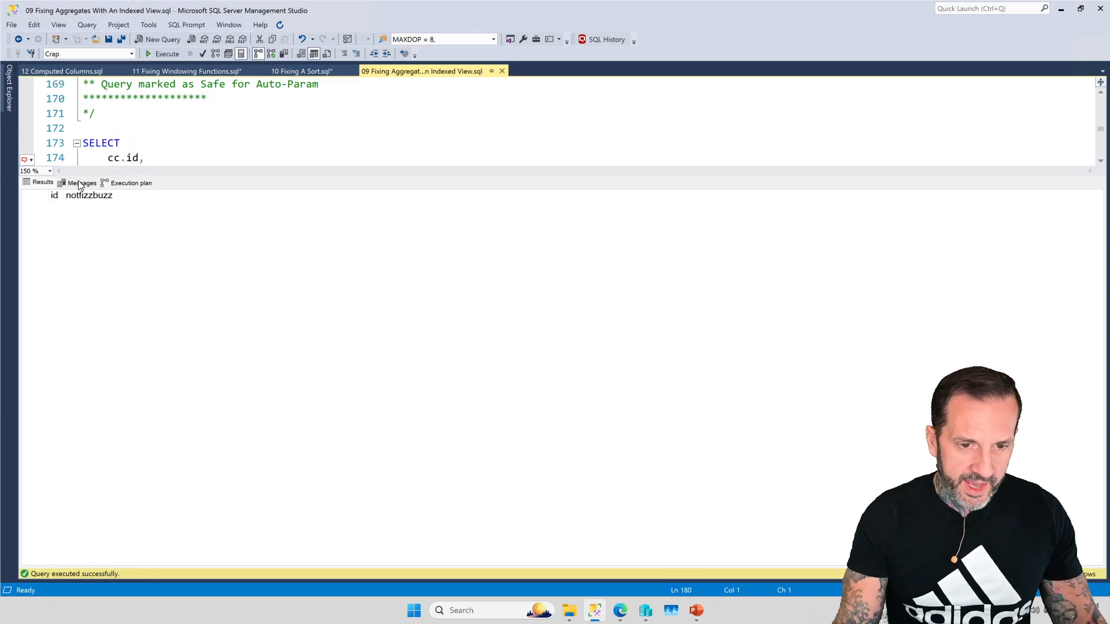
pyautogui.click(131, 183)
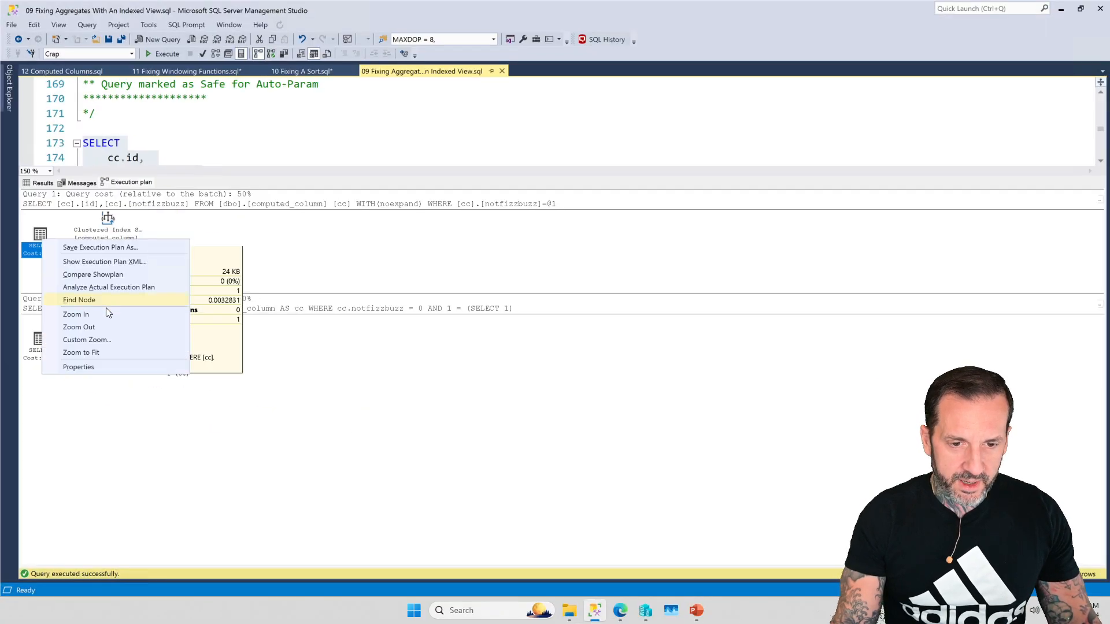
# - Compare both SELECT operators' Optimization Level, TRIVIAL versus FULL, then close the plan views
pyautogui.click(78, 367)
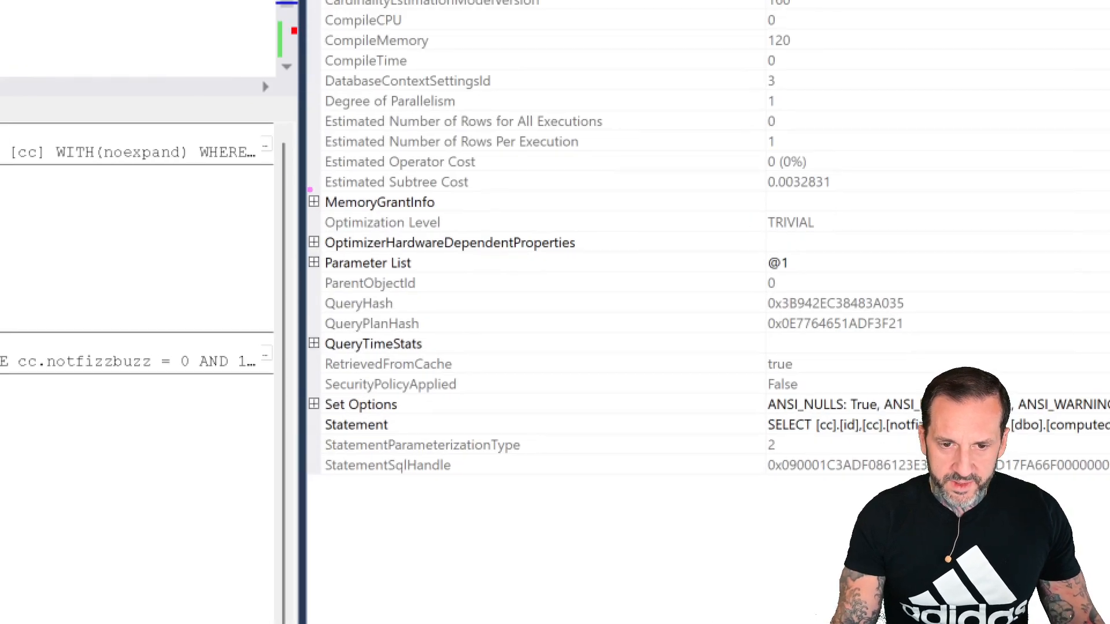
pyautogui.click(382, 221)
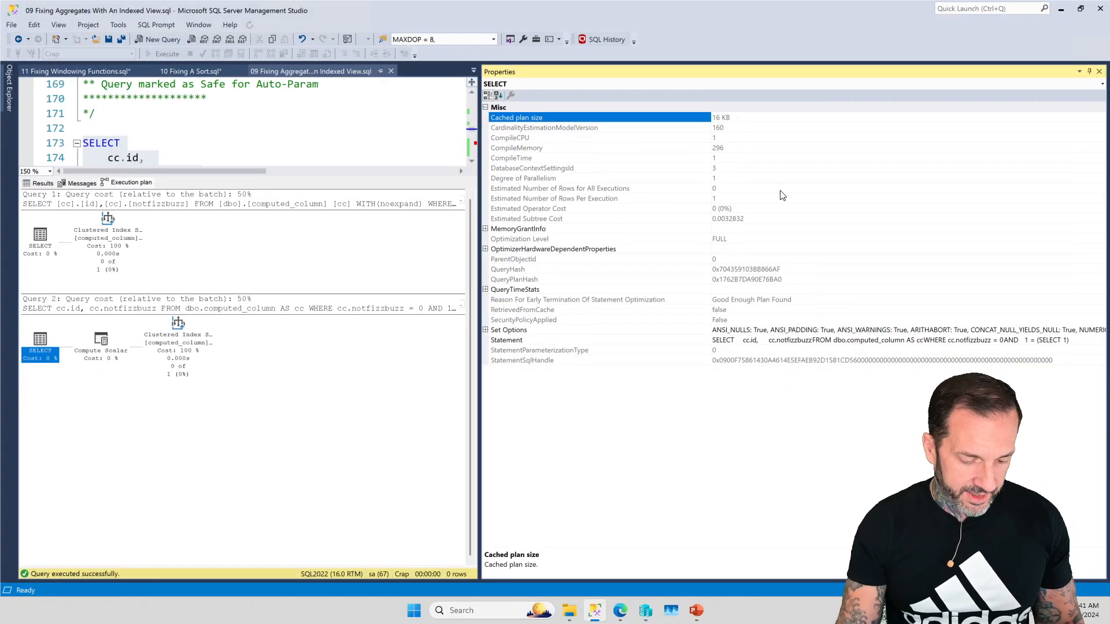
pyautogui.click(1100, 72)
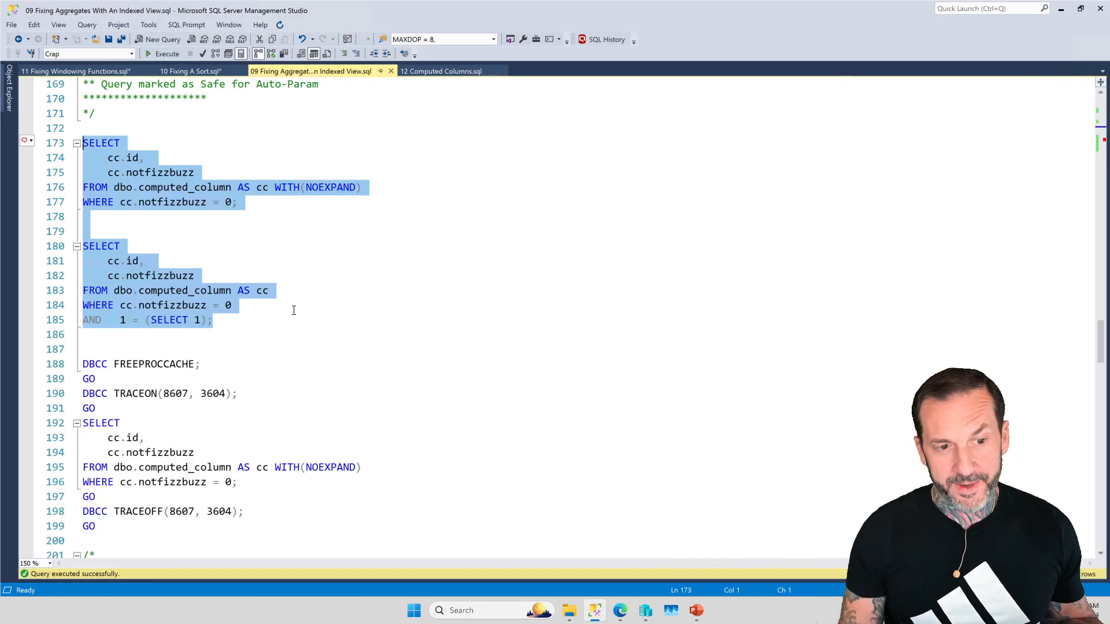
# - Run the NOEXPAND trace-flag batch and review its output
pyautogui.scroll(-3)
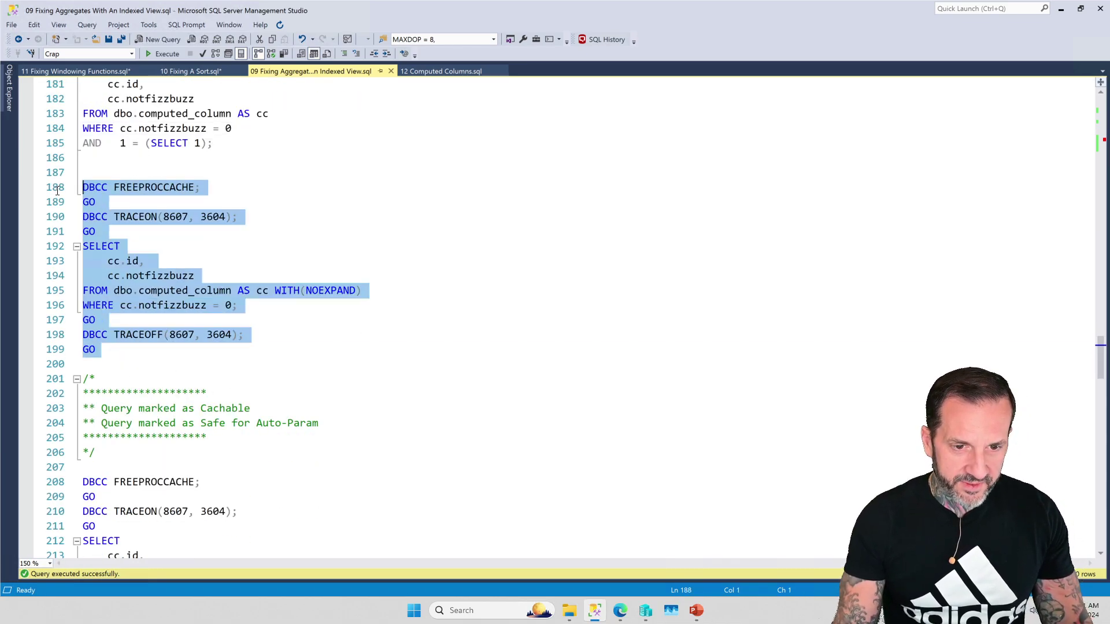
pyautogui.click(167, 54)
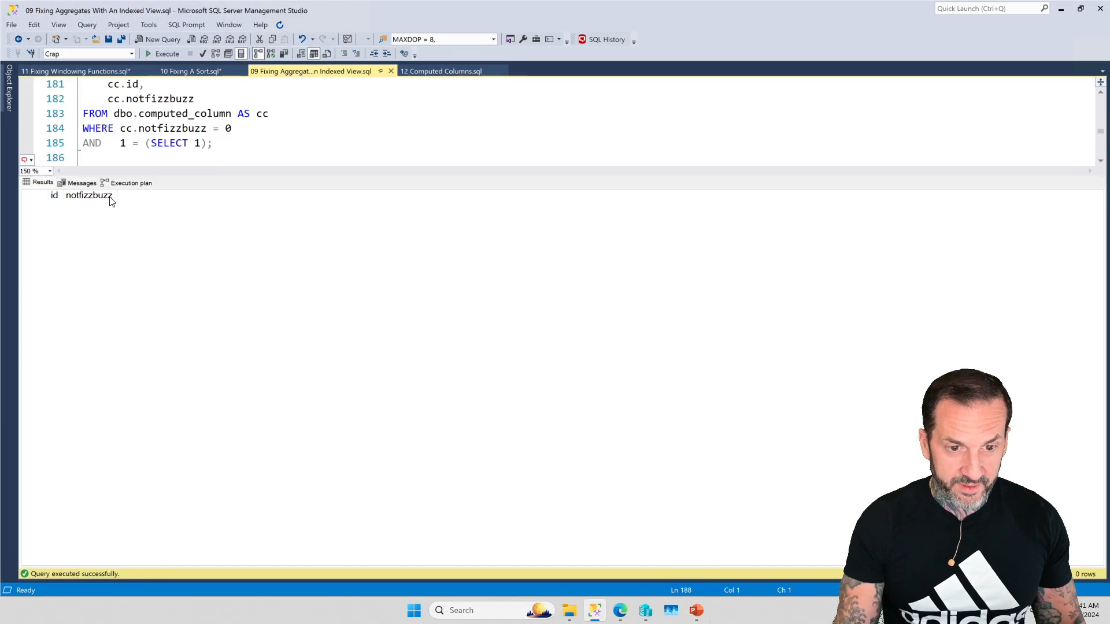
pyautogui.click(81, 183)
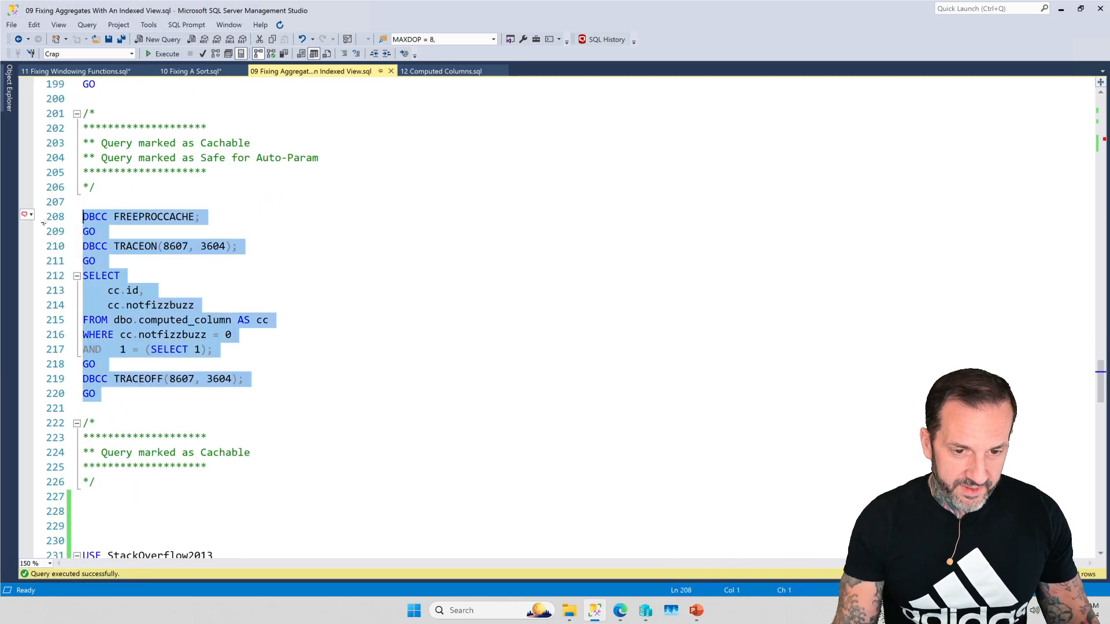
# - Execute the selected 1 = (SELECT 1) trace-flag batch at lines 208–220
pyautogui.click(167, 54)
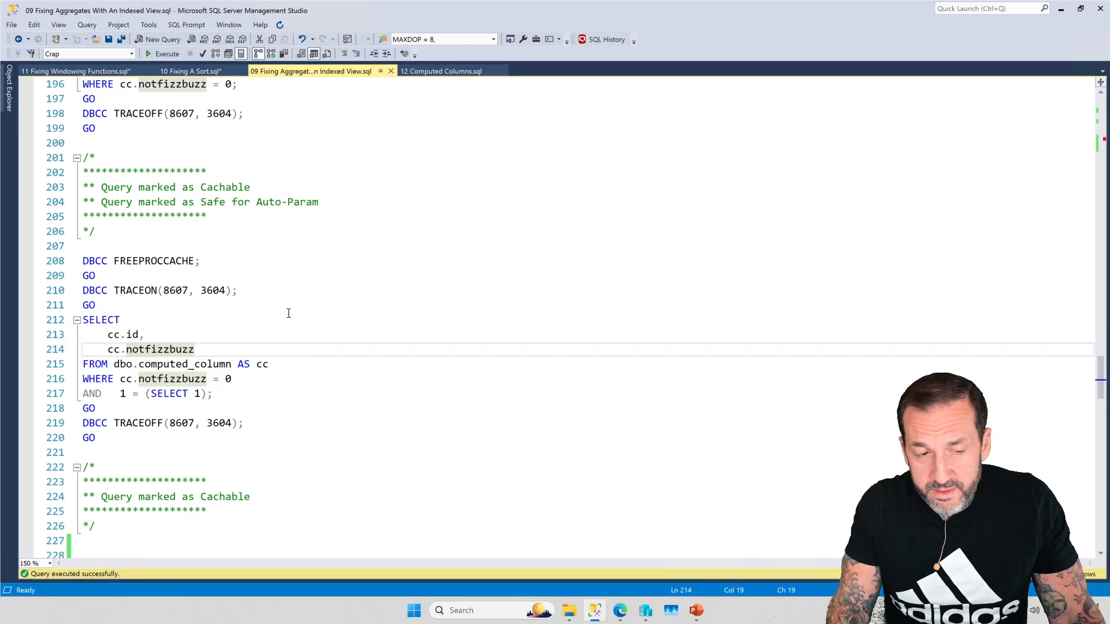
pyautogui.click(195, 349)
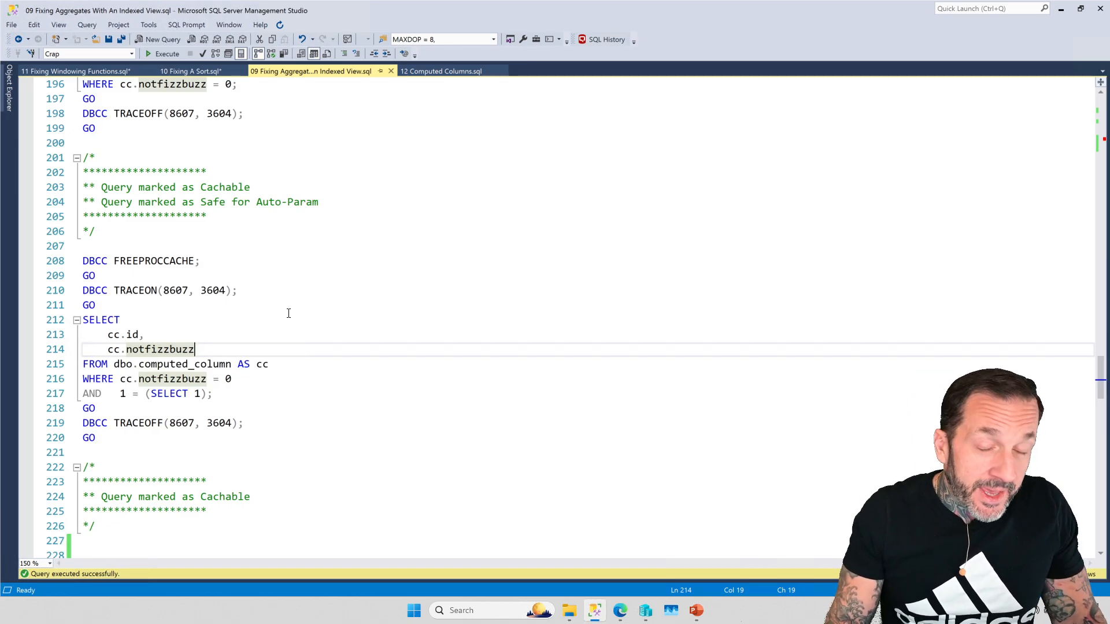
pyautogui.click(102, 305)
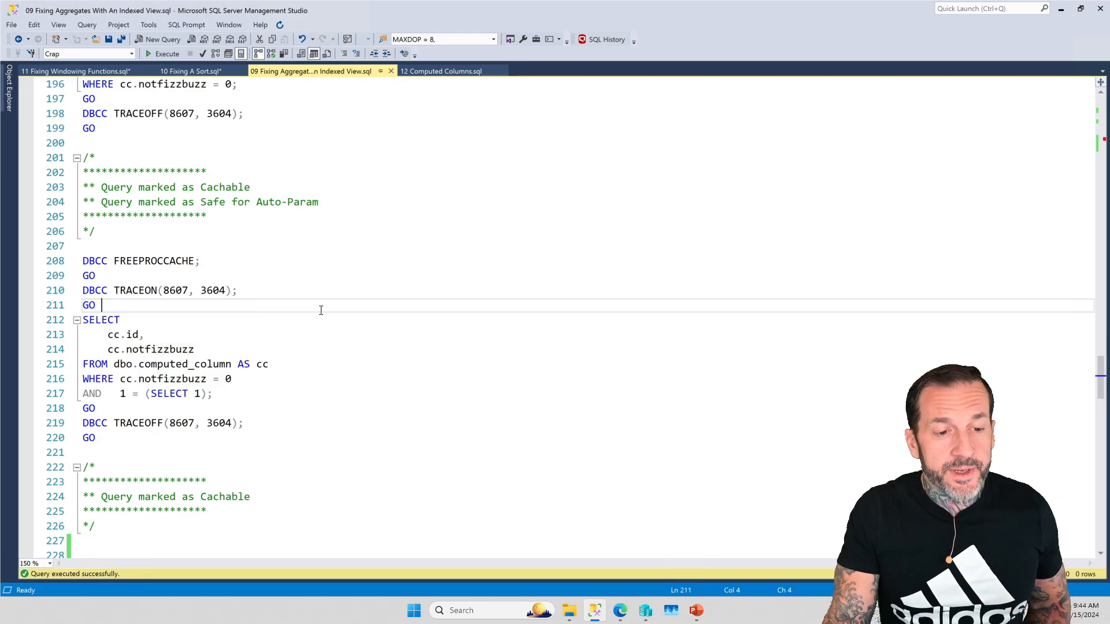